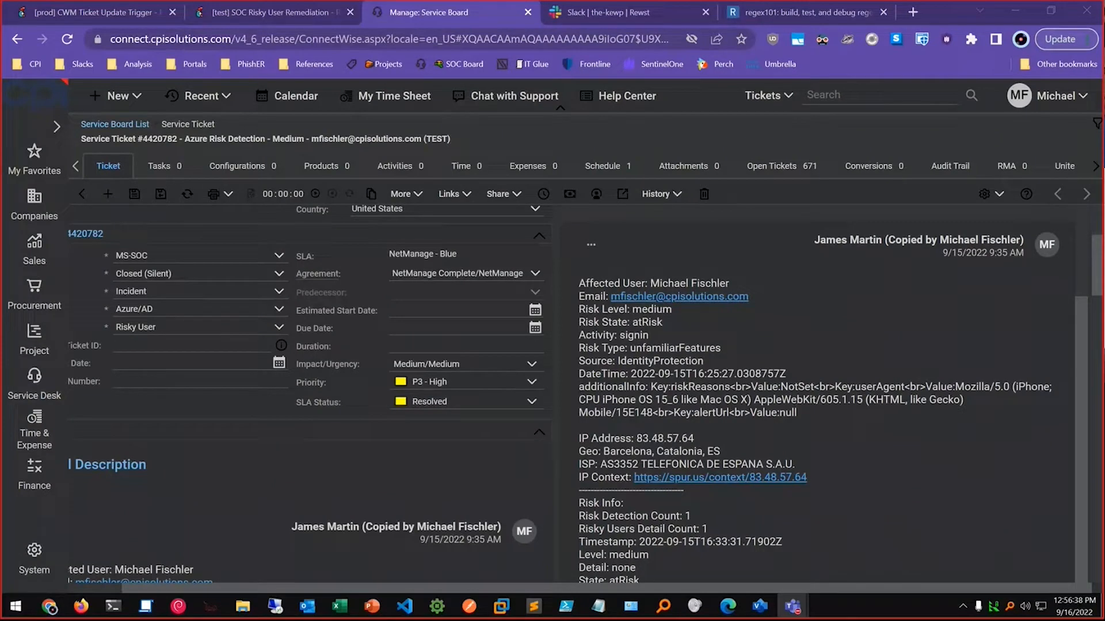
mouse_move(923, 300)
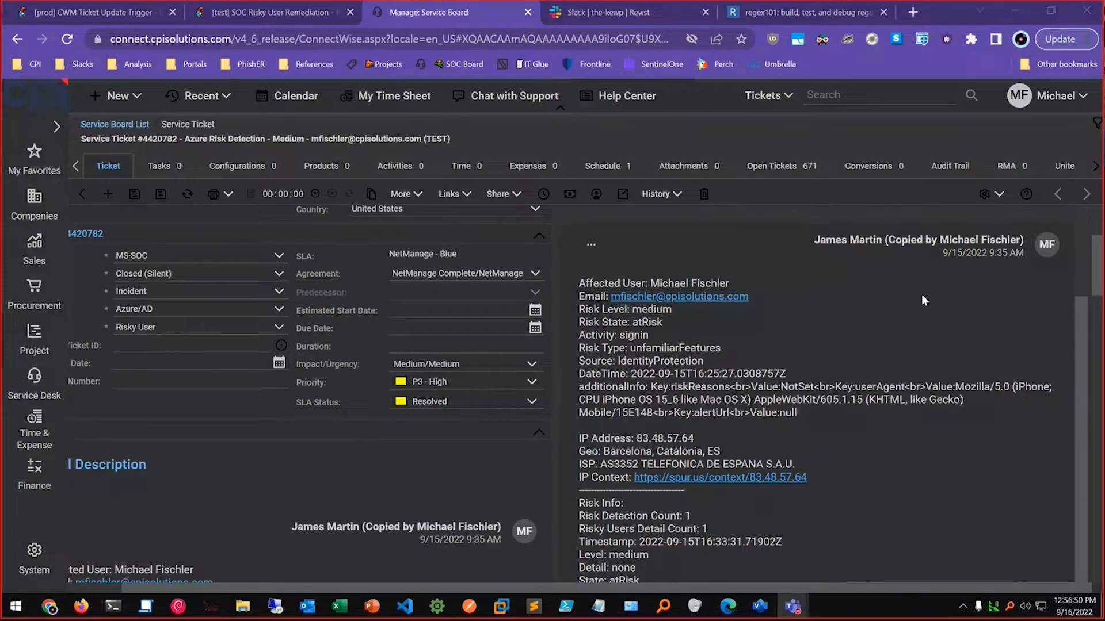
mouse_move(771, 326)
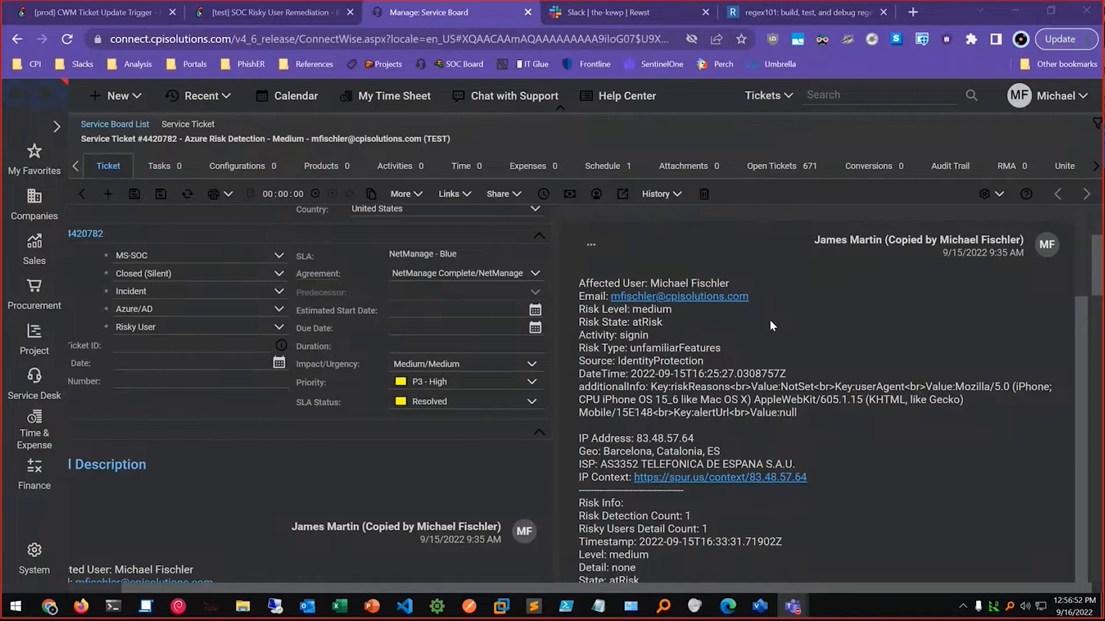
mouse_move(711, 344)
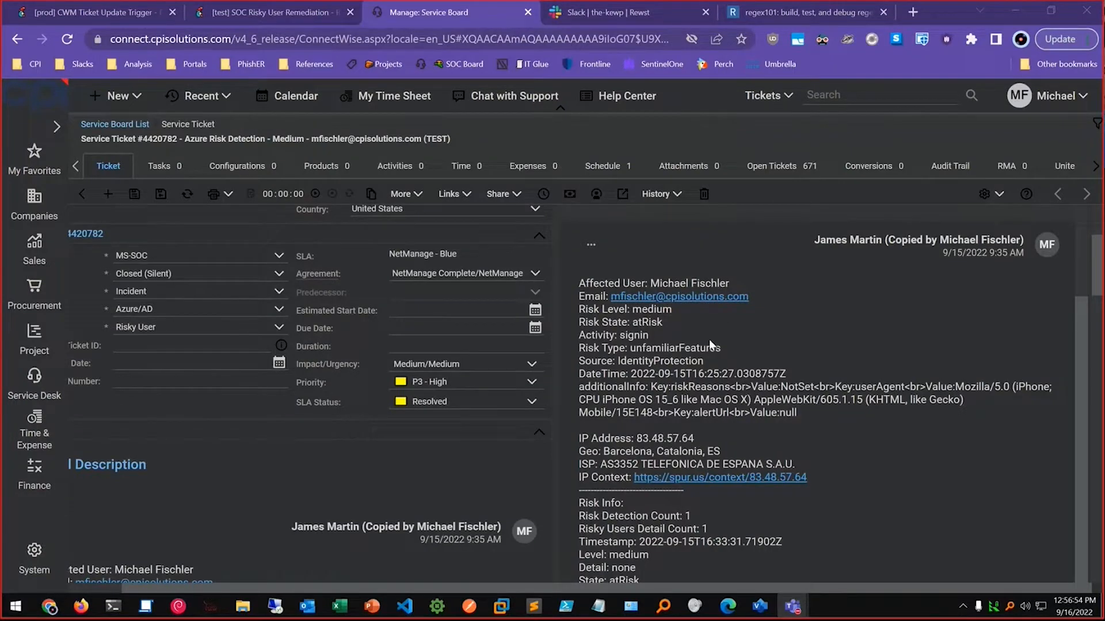
mouse_move(737, 356)
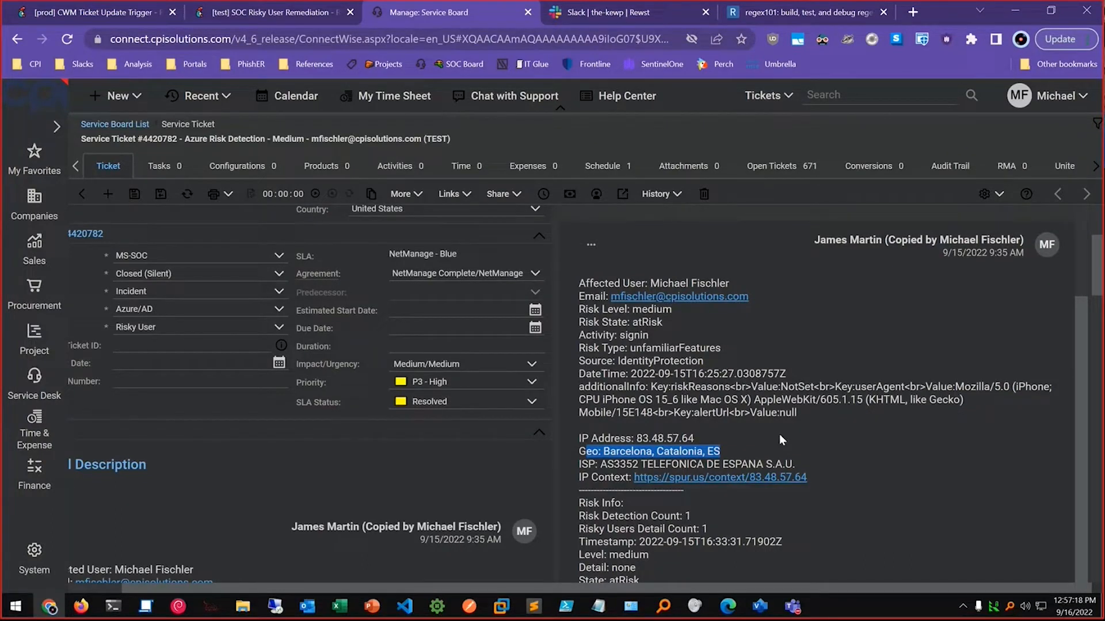
mouse_move(537, 306)
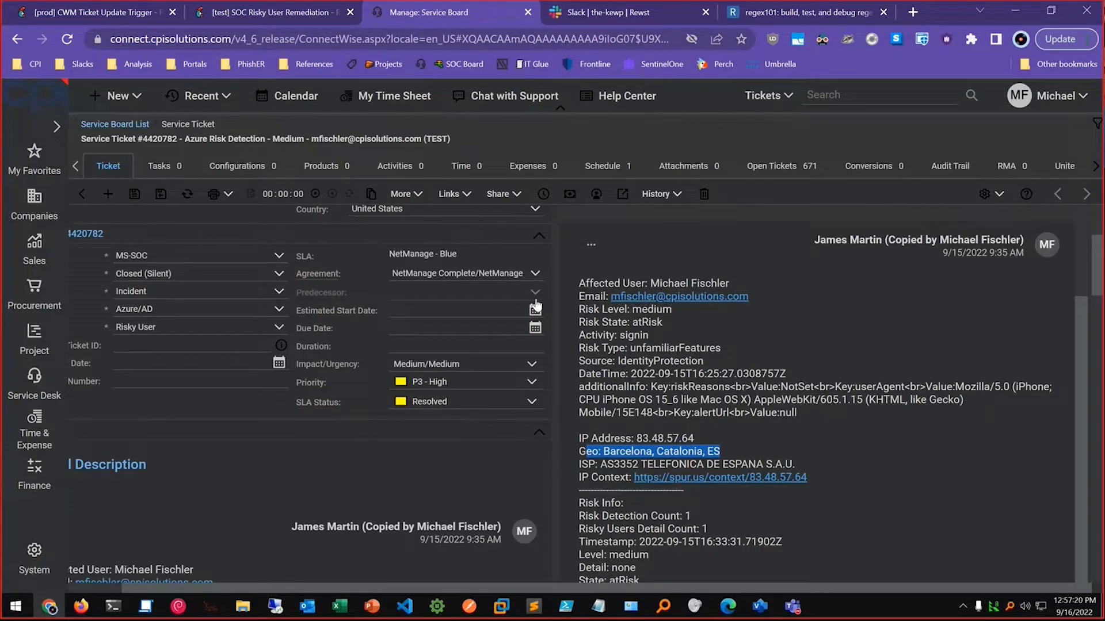
- Review the get_ticket and get_notes tasks in Rewst, then return to the ConnectWise ticket
click(272, 11)
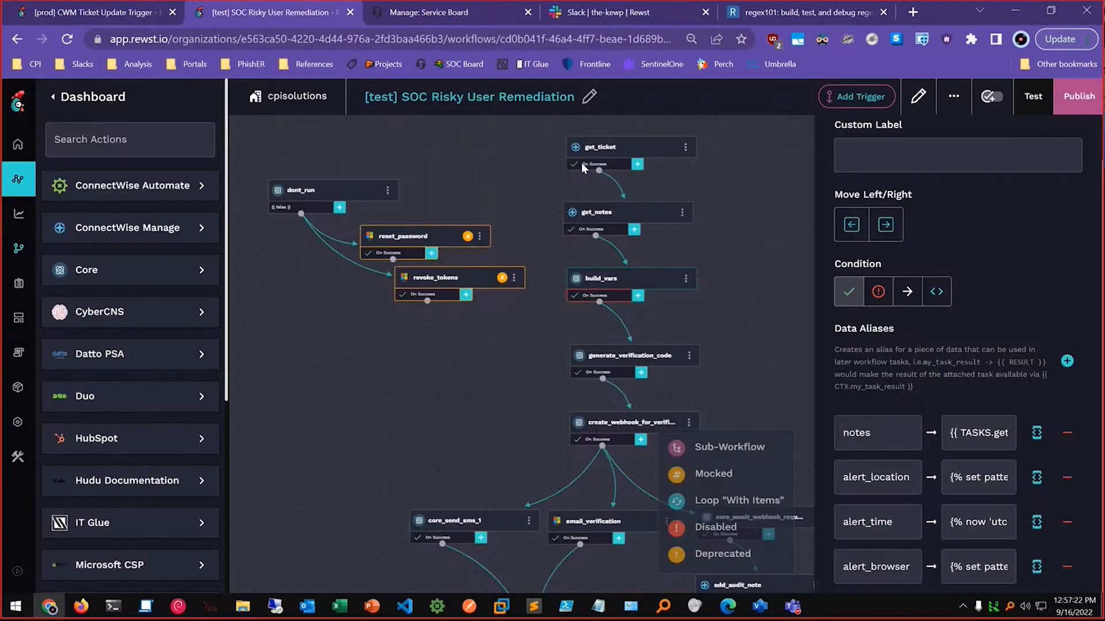
click(598, 146)
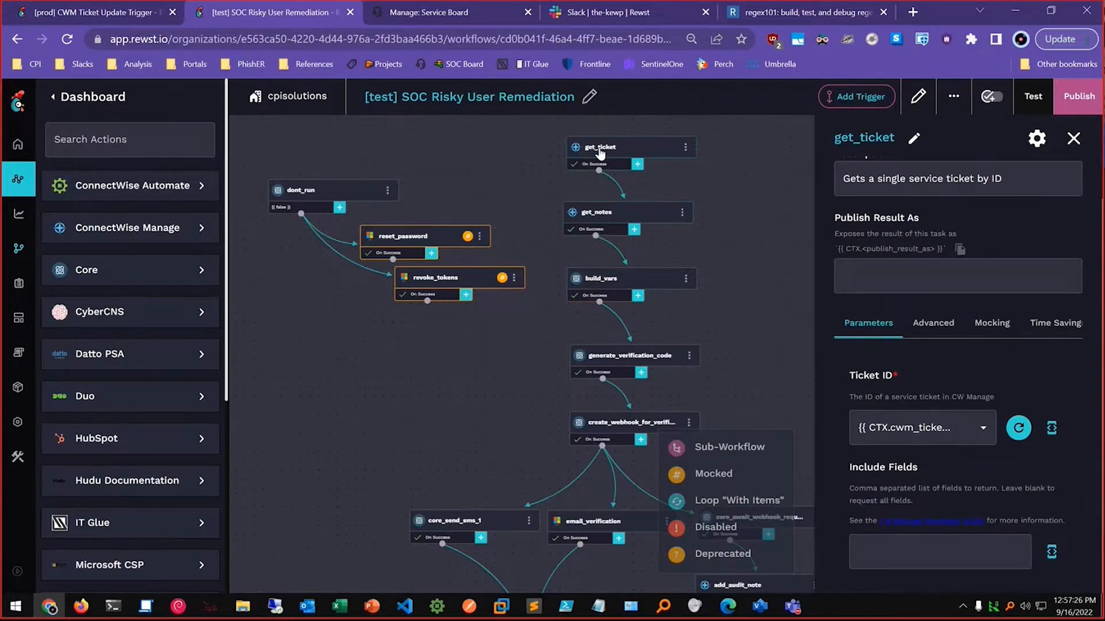
click(596, 212)
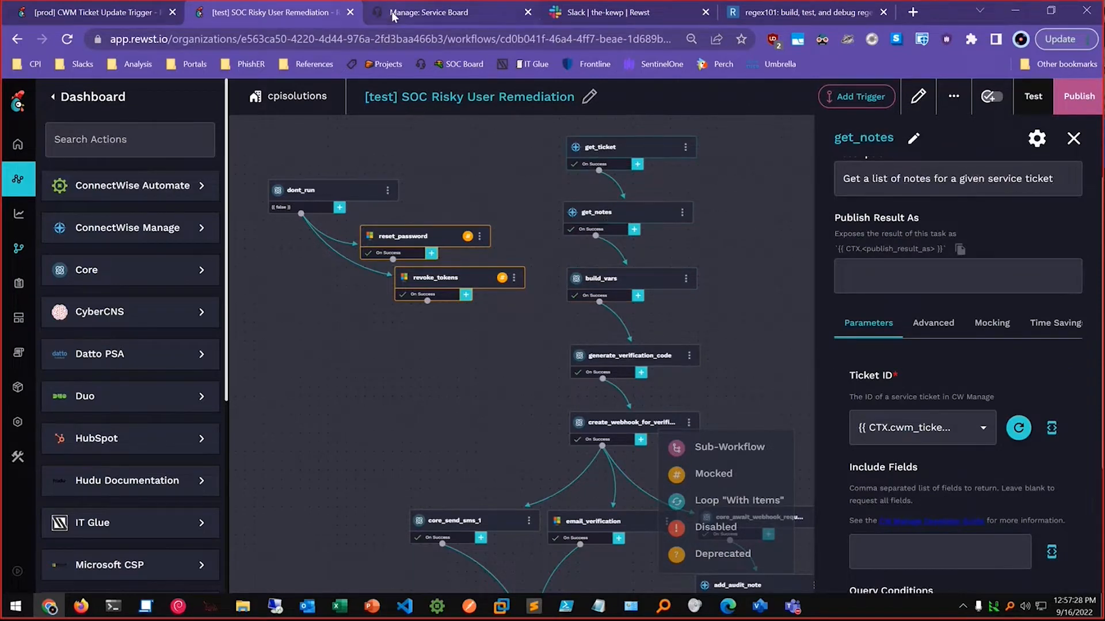
click(429, 11)
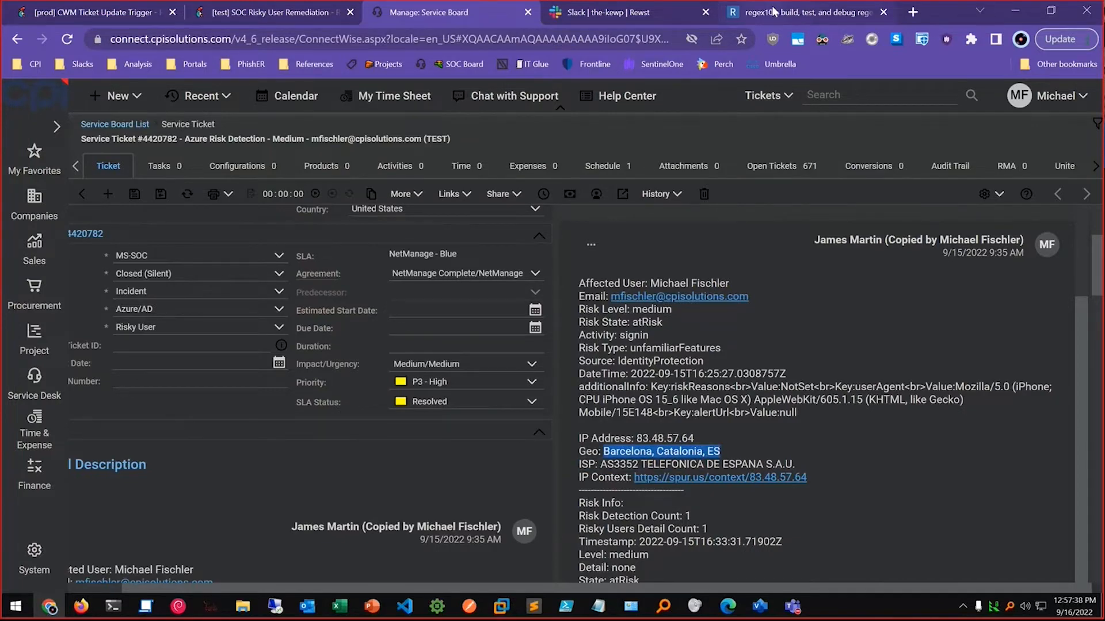
- Check that Geo: (.*) captures Barcelona, Catalonia, ES in regex101, then return to Rewst
click(803, 11)
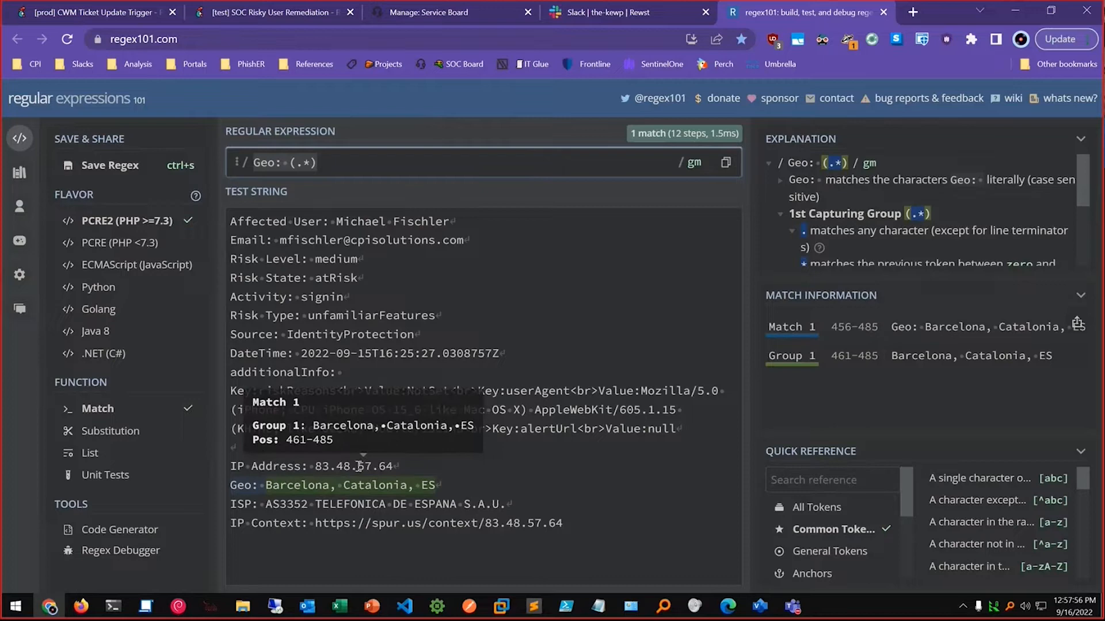
click(268, 12)
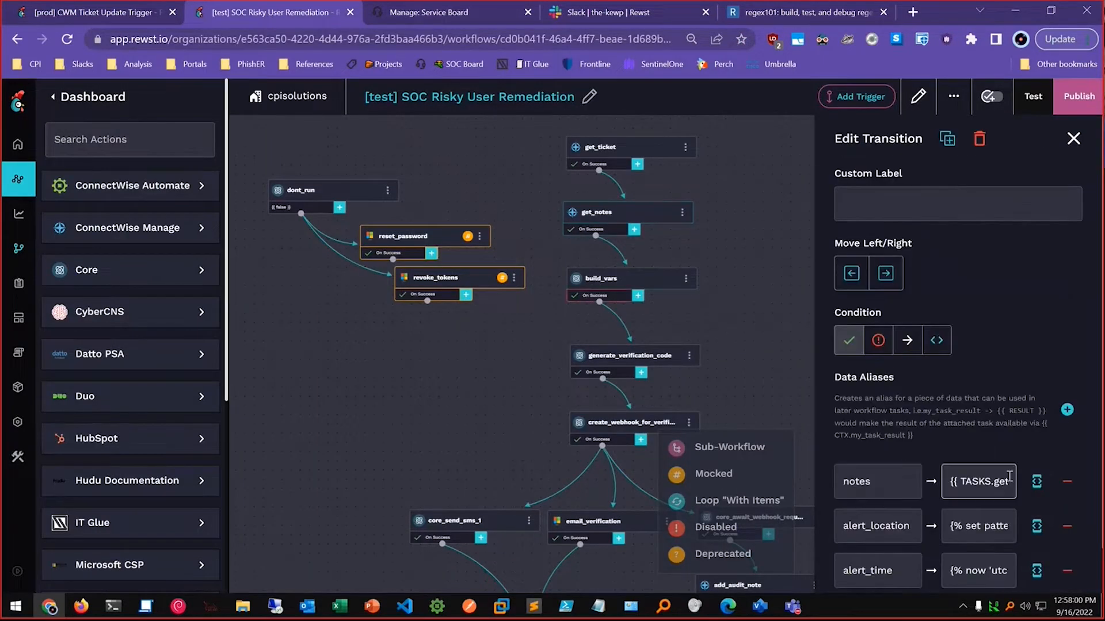
click(1036, 481)
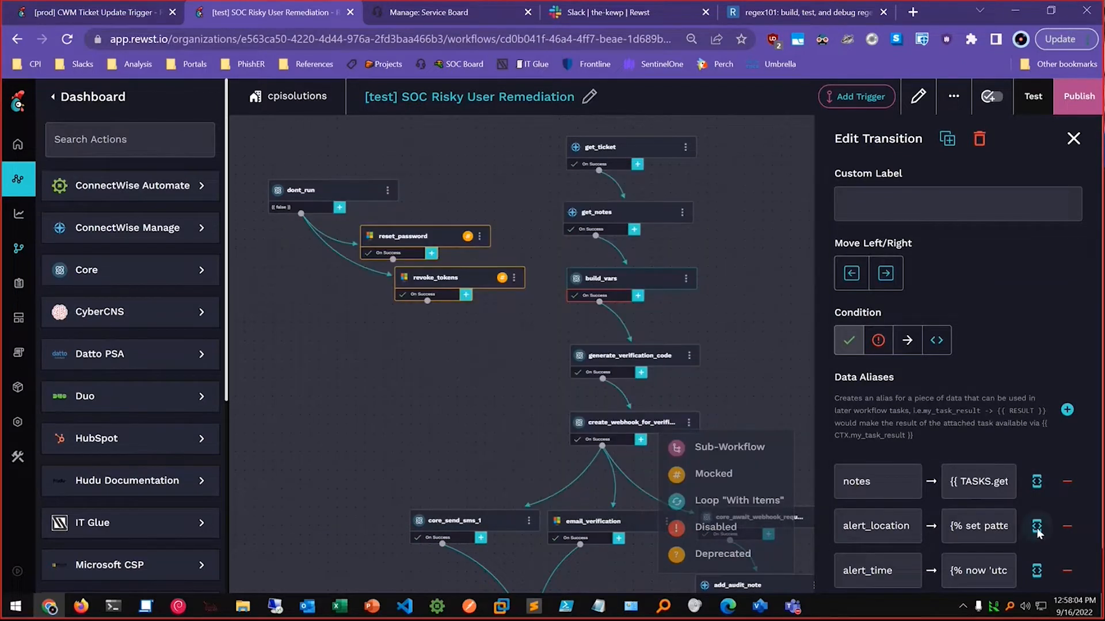
click(1037, 525)
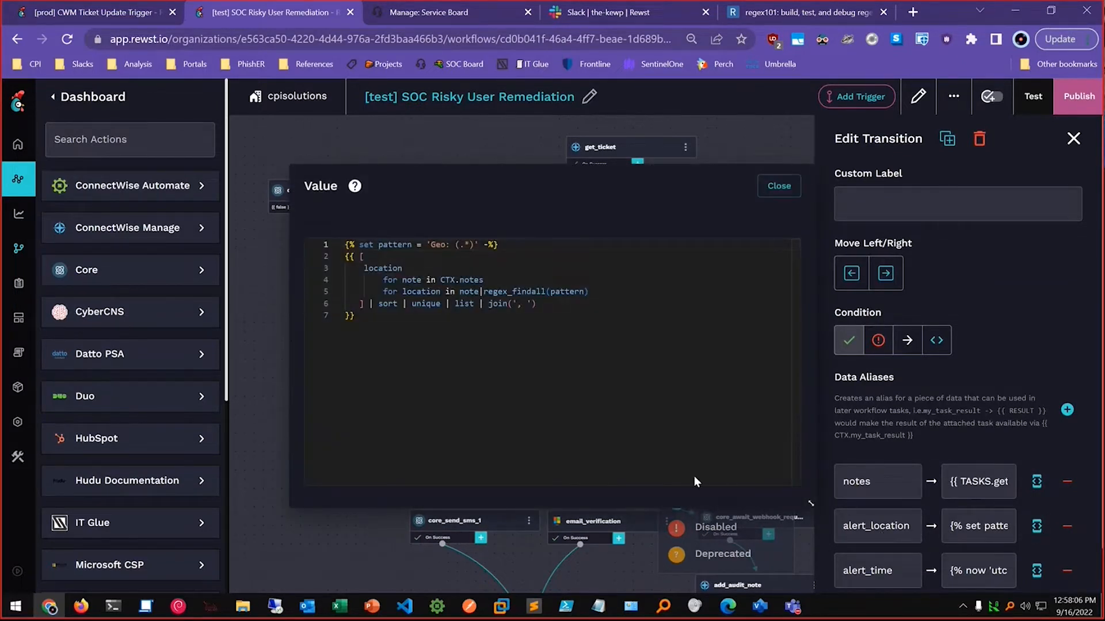
double_click(451, 244)
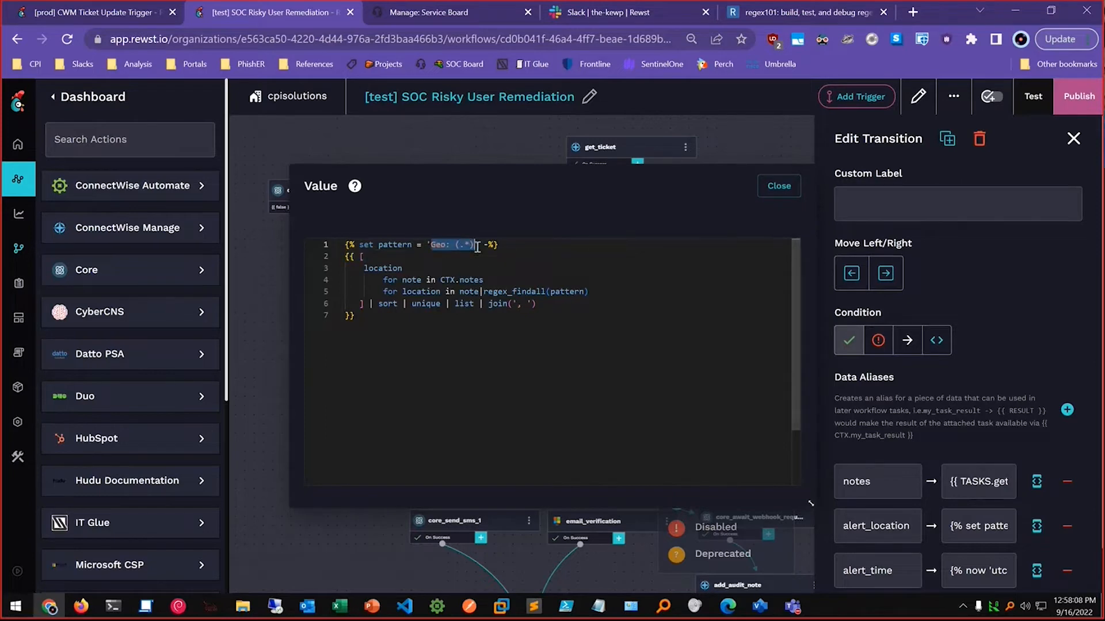
click(777, 187)
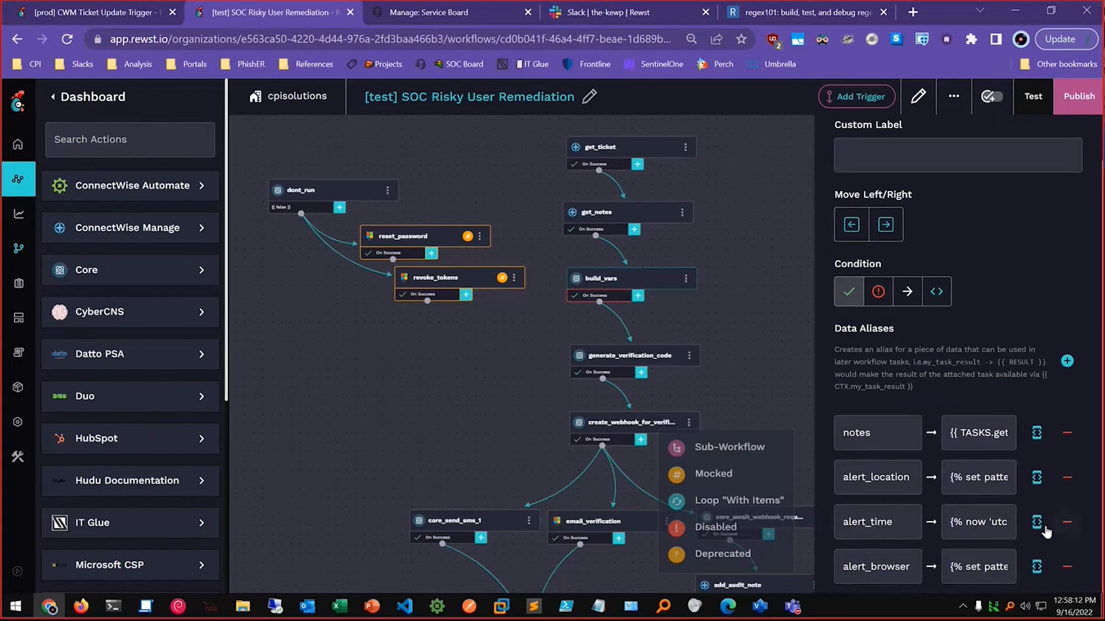
mouse_move(484, 441)
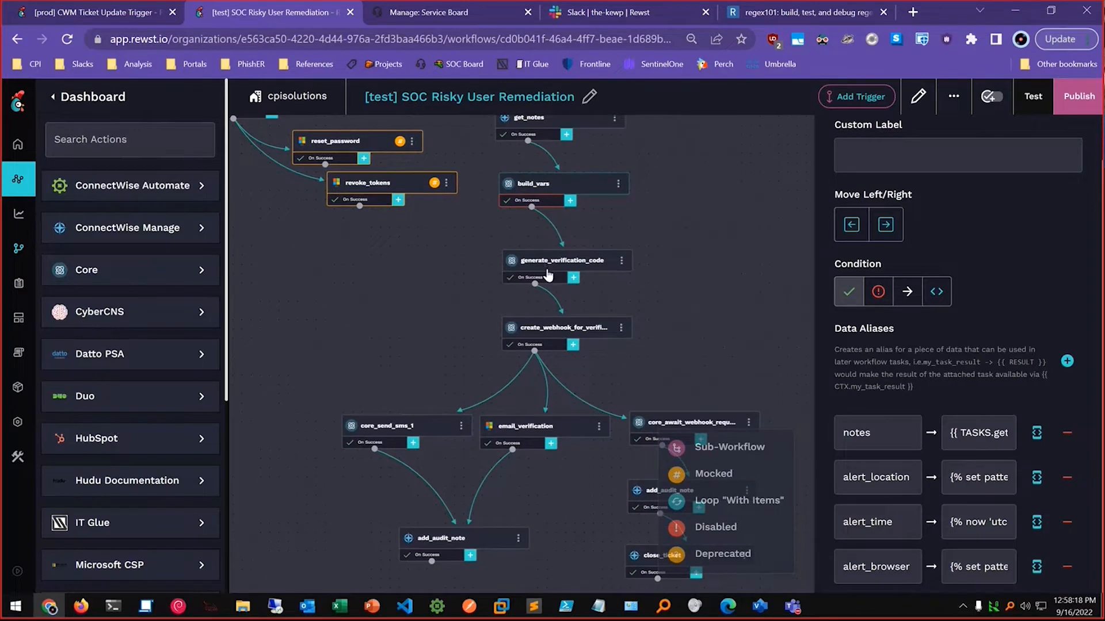
- Review the create_webhook_for_verification task, then show the email_verification step's settings
click(560, 327)
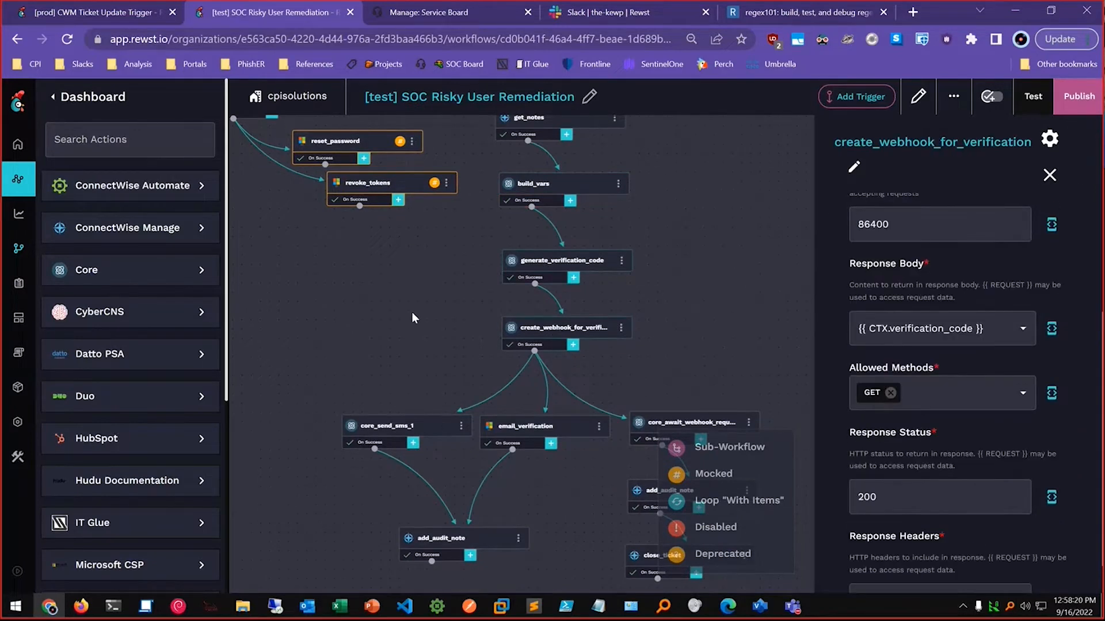
scroll(up, 3)
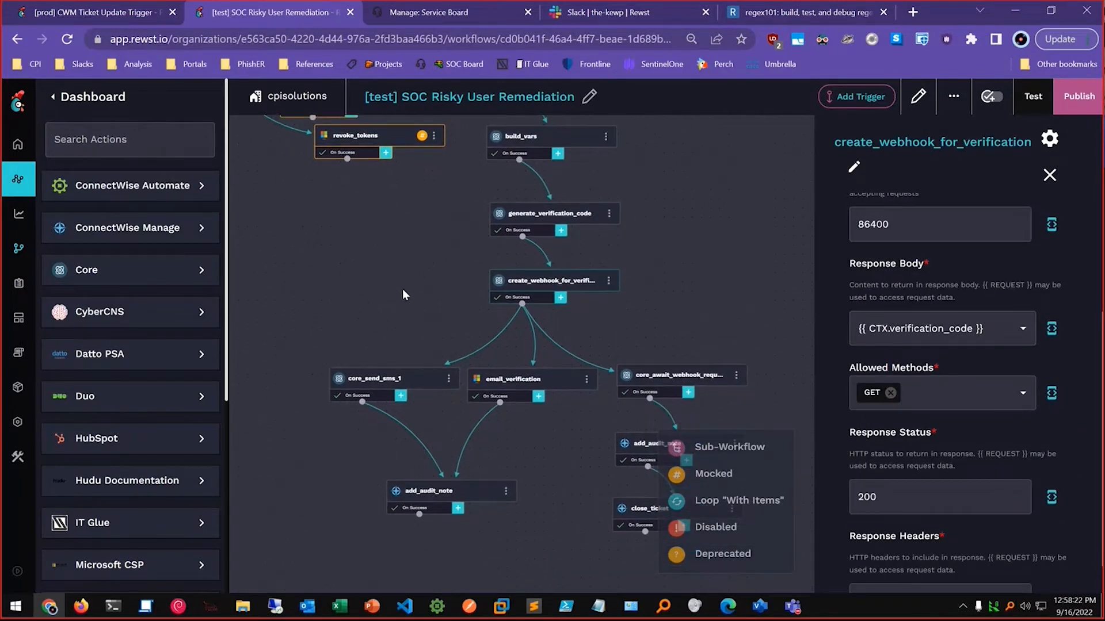
mouse_move(472, 335)
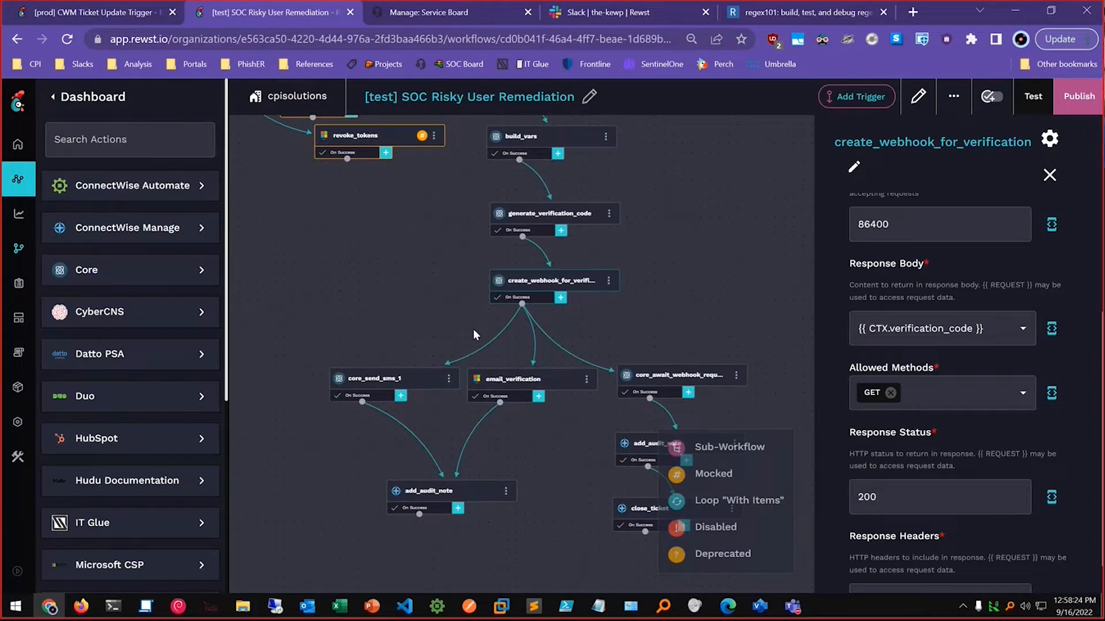
mouse_move(504, 388)
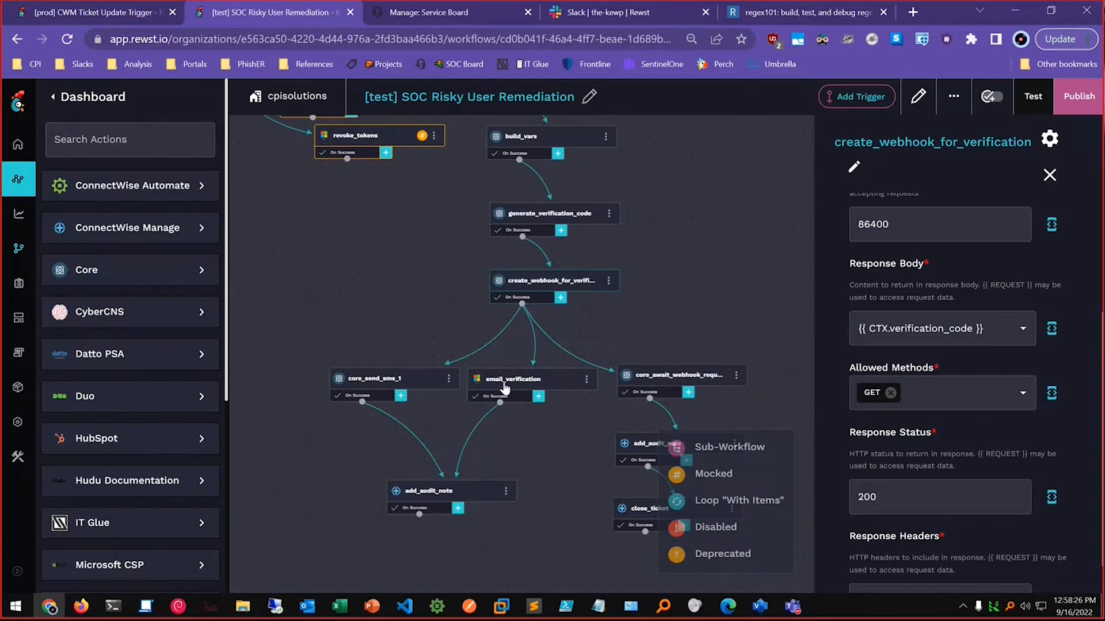
click(513, 378)
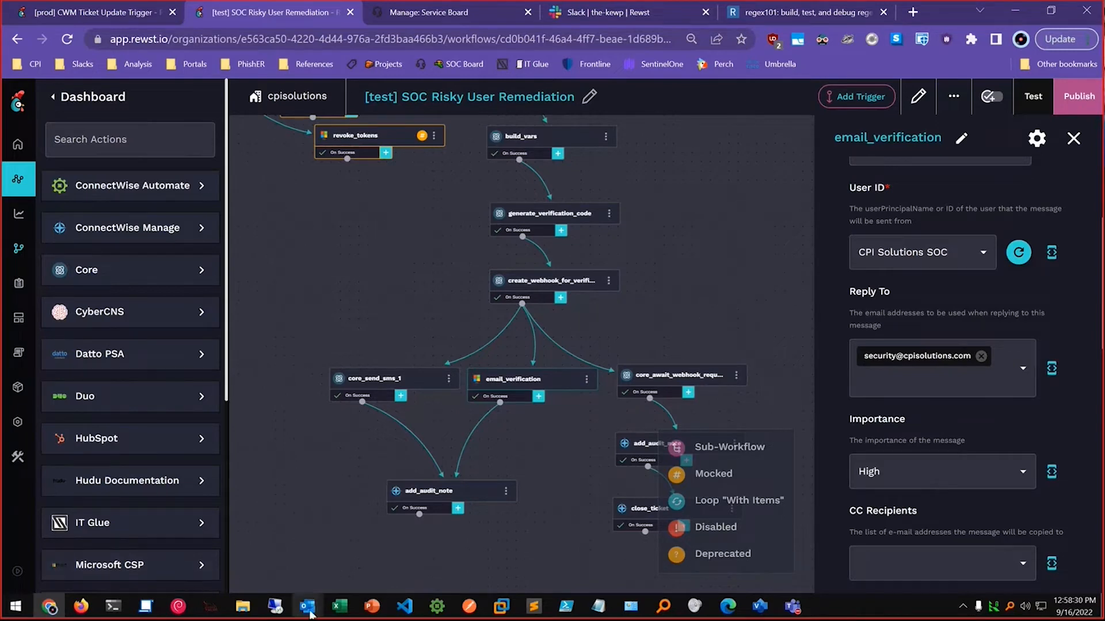
click(306, 607)
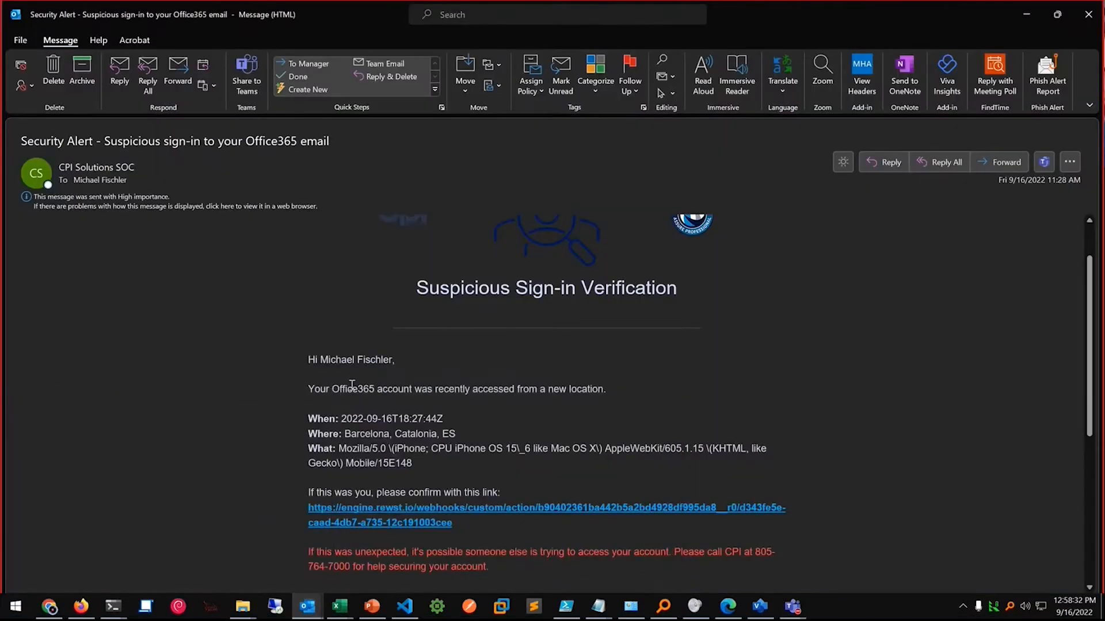
scroll(up, 3)
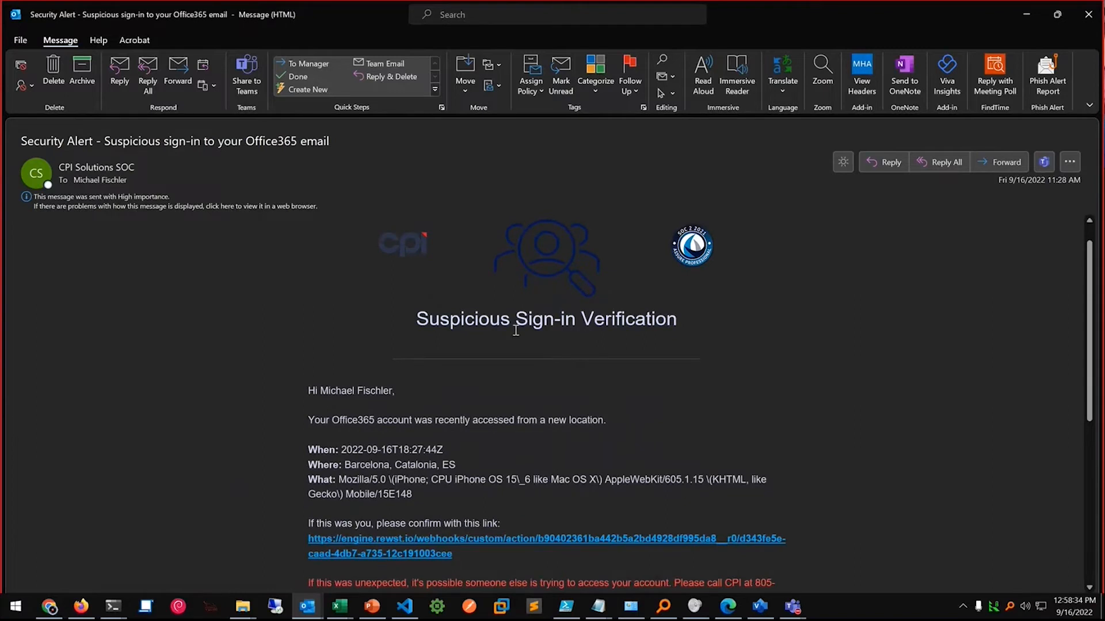
scroll(down, 3)
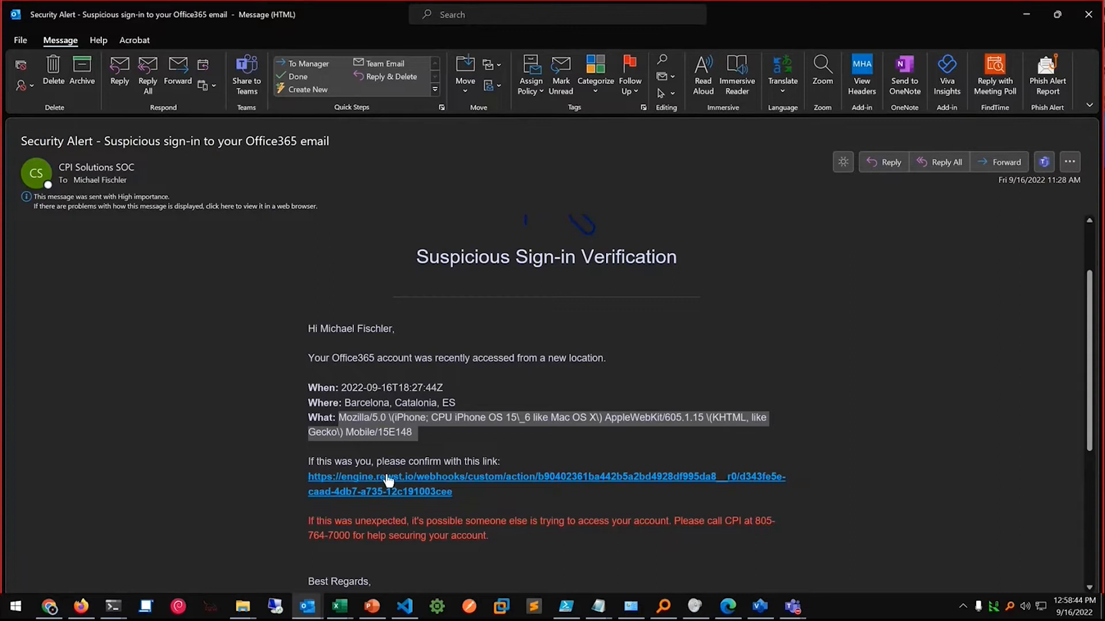
mouse_move(359, 482)
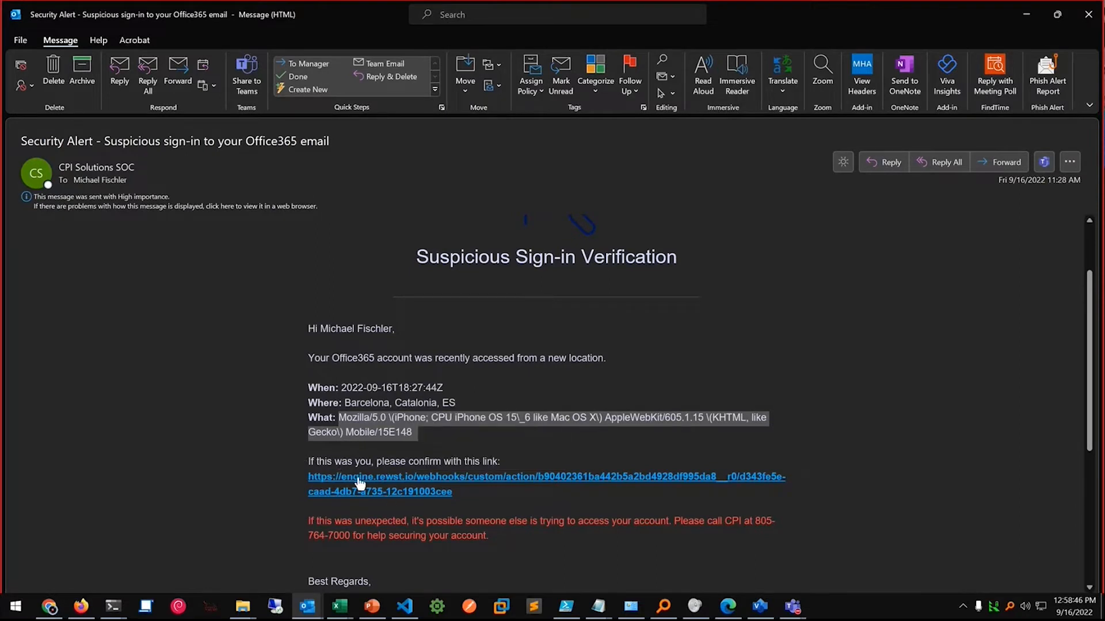
mouse_move(602, 521)
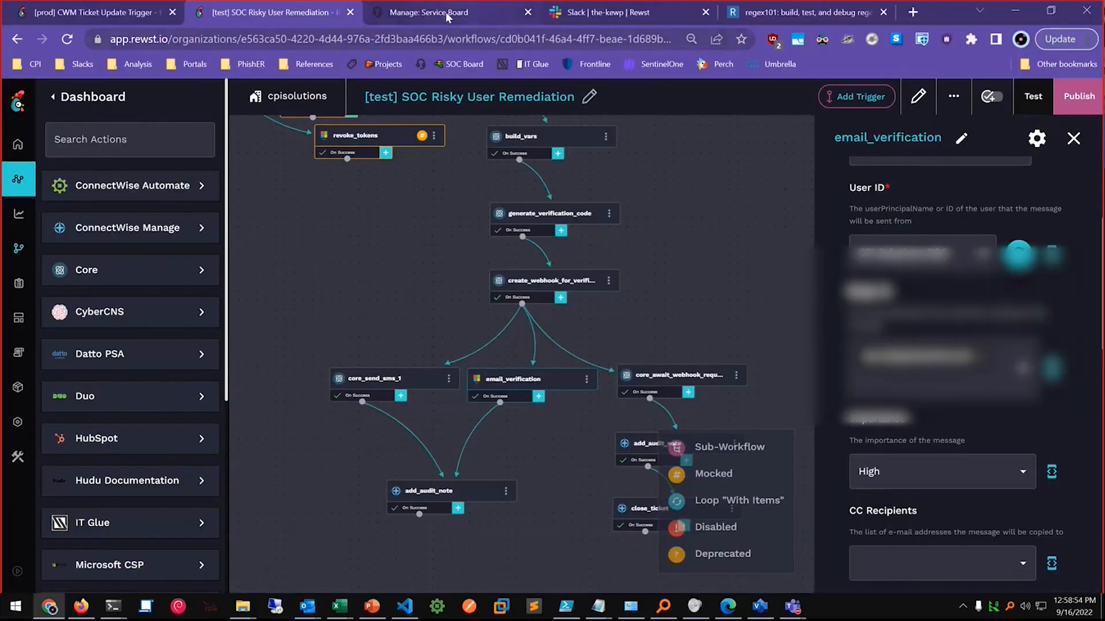
- Review the ConnectWise ticket's internal notes confirming the user verified the sign-in location
click(428, 12)
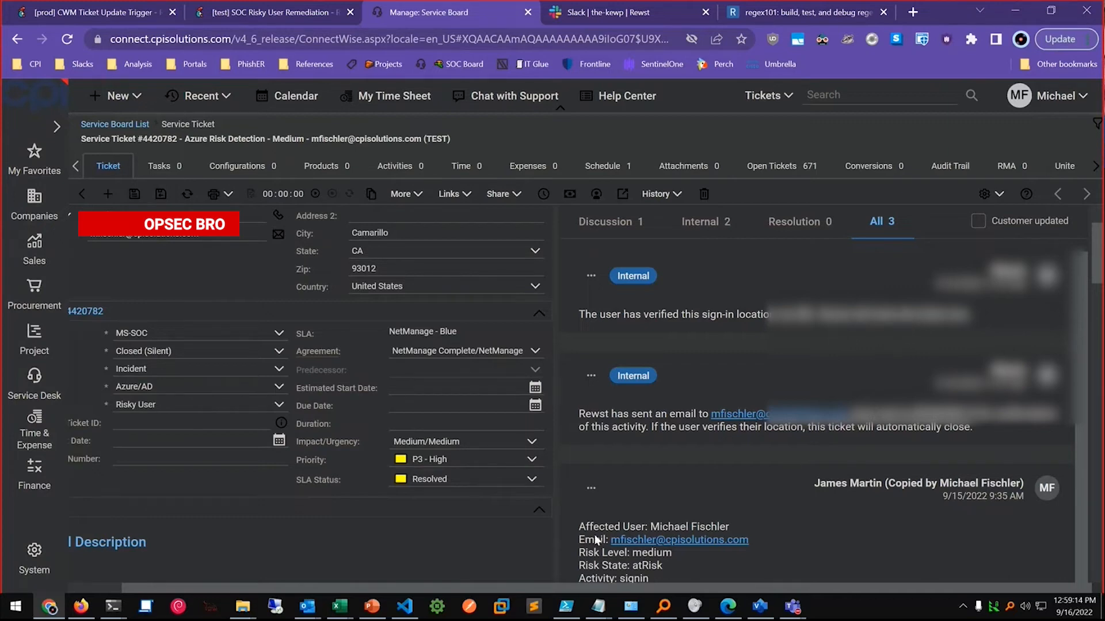
mouse_move(400, 502)
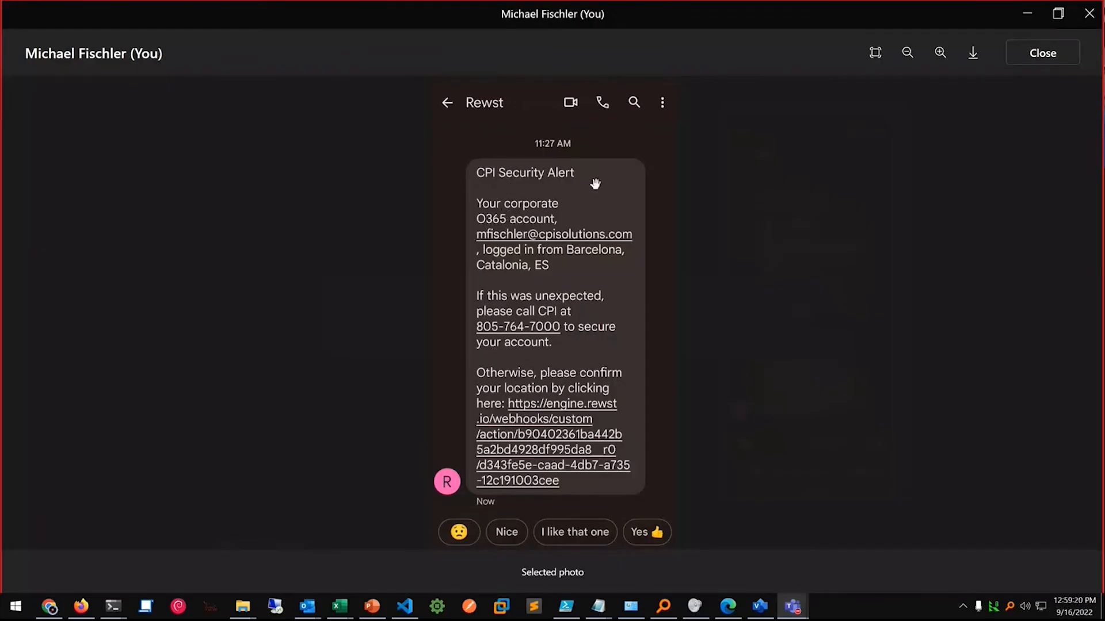
mouse_move(359, 345)
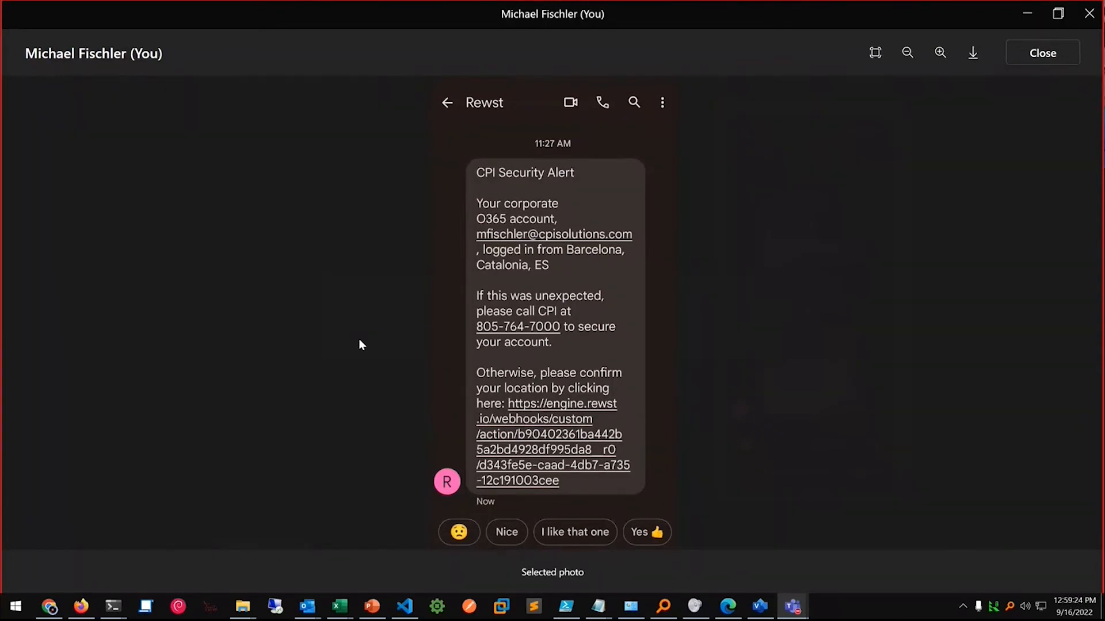
mouse_move(379, 309)
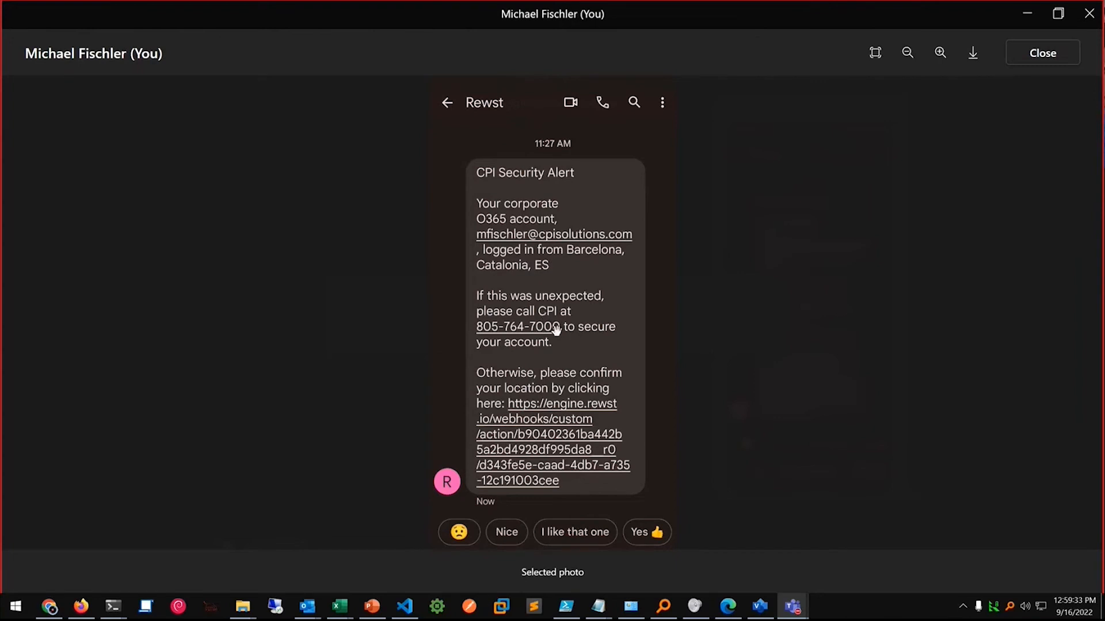
mouse_move(610, 352)
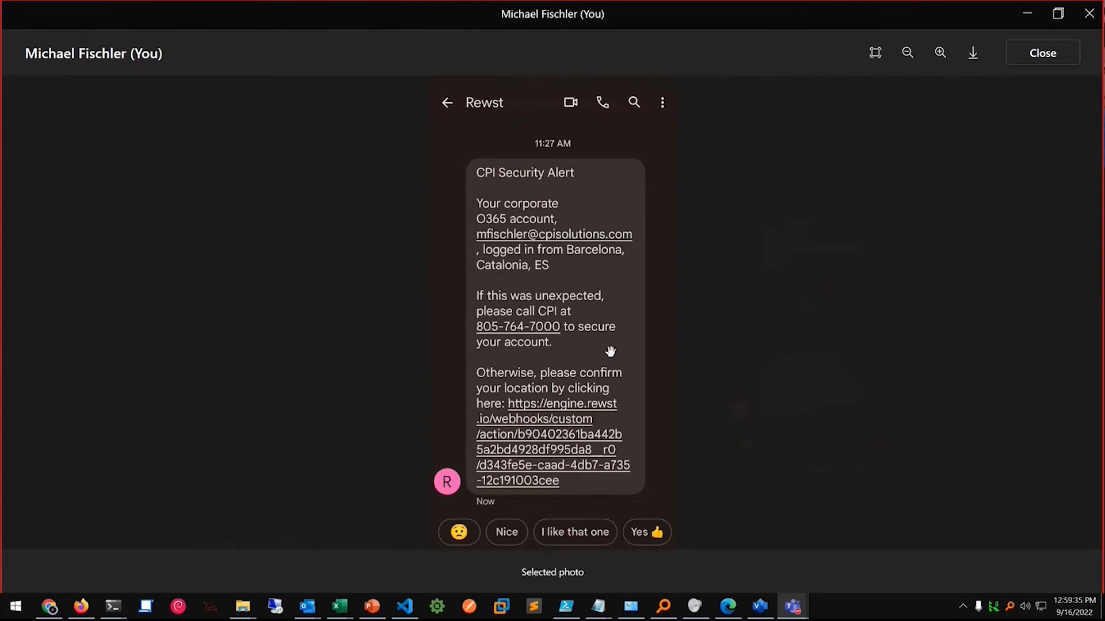
mouse_move(377, 438)
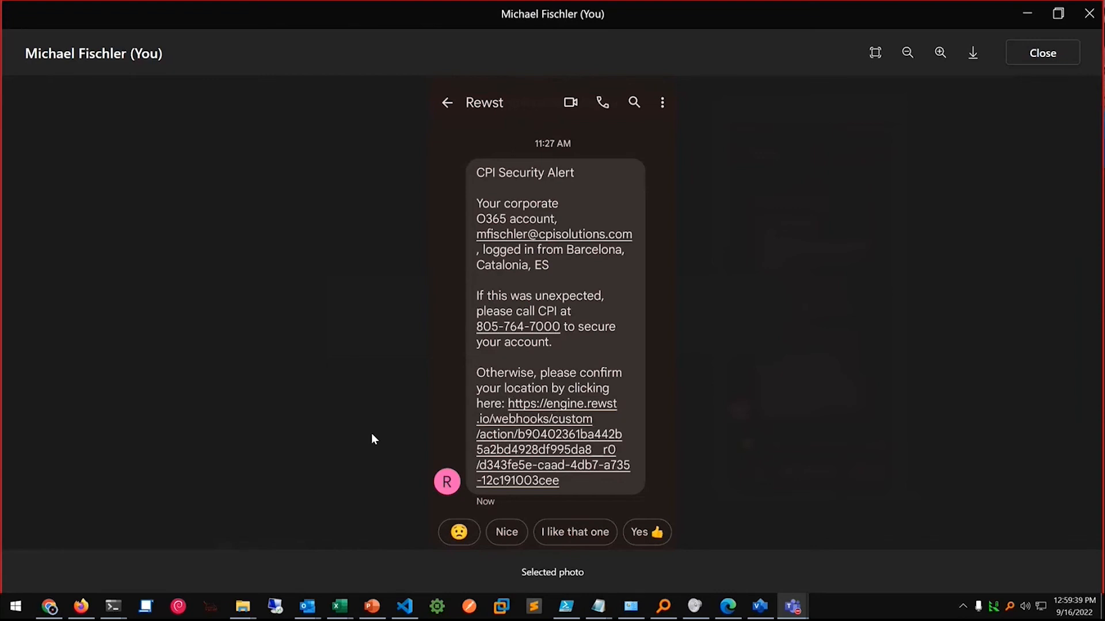
mouse_move(943, 241)
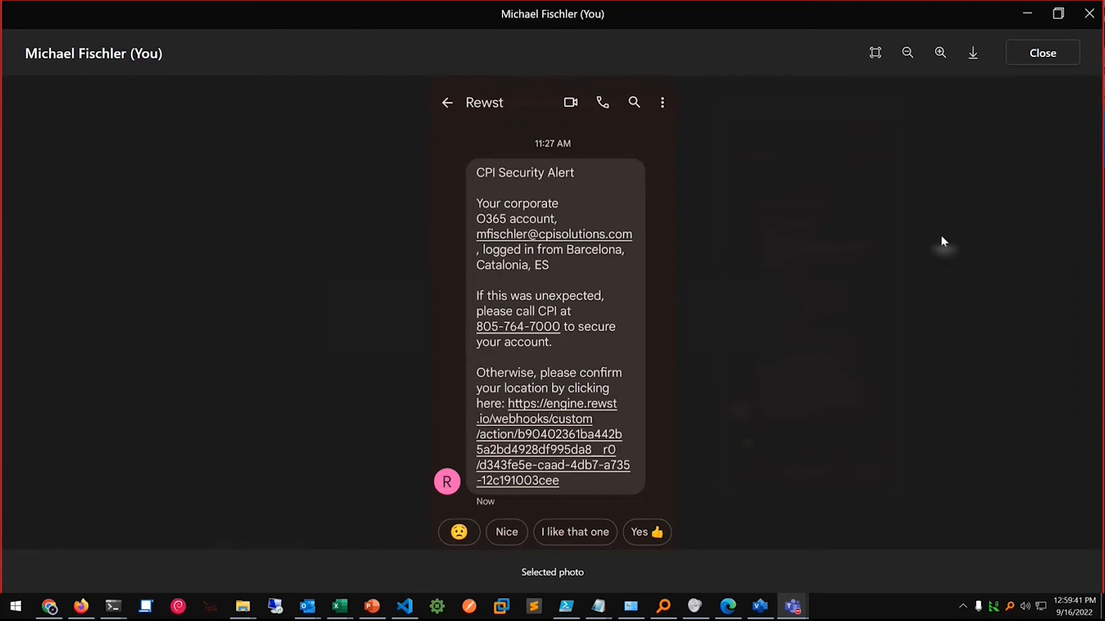
mouse_move(929, 193)
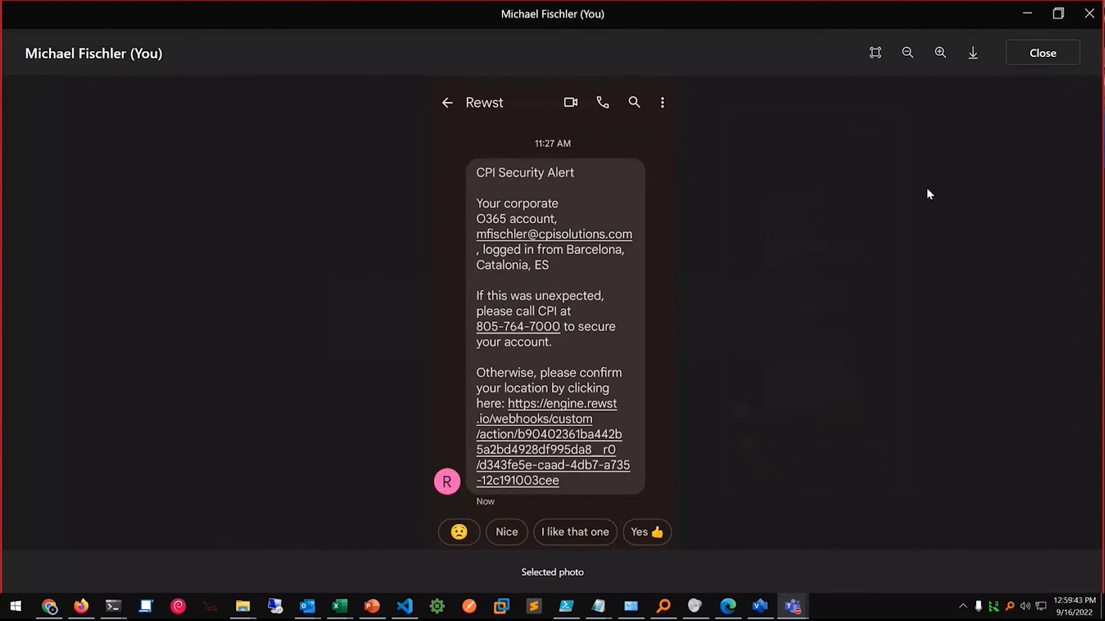